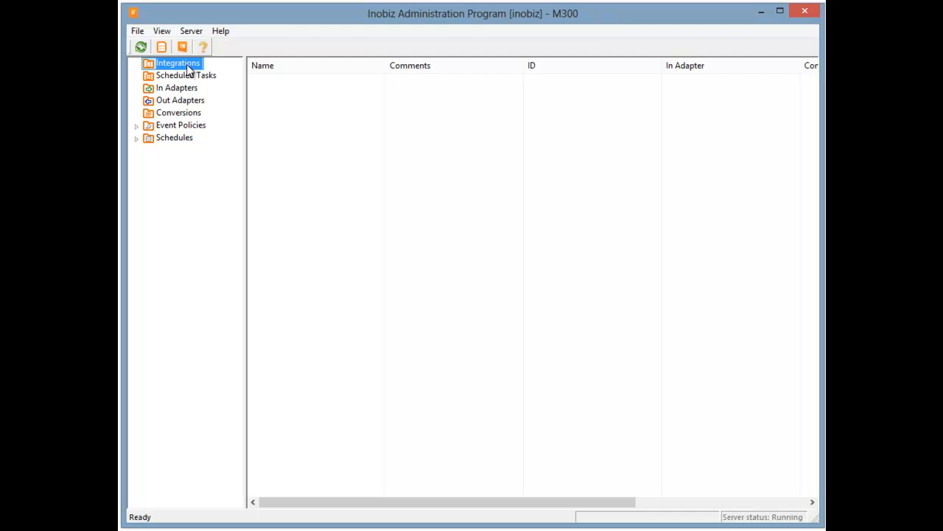
Create a new integration from the Integrations menu and name it 'Inobiz'
{"action": "right_click", "coordinate": [173, 63]}
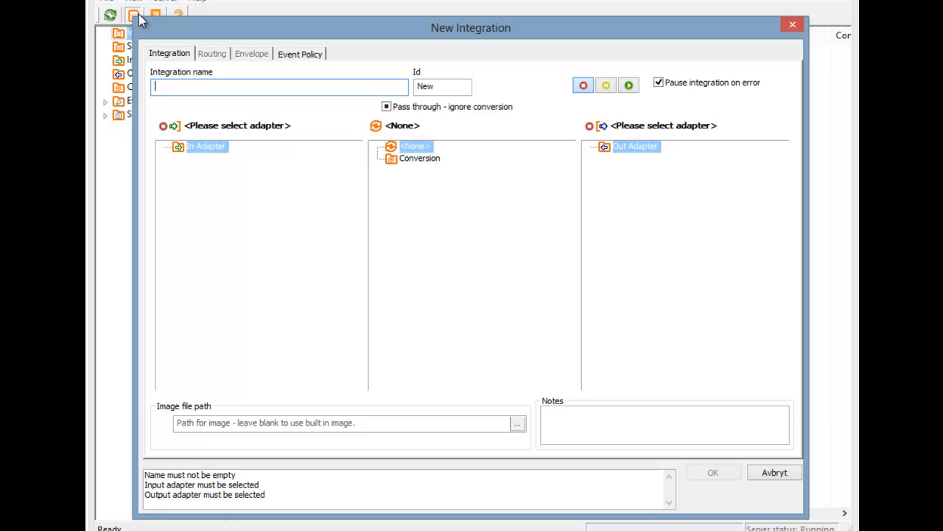
{"action": "type", "text": "Inobi"}
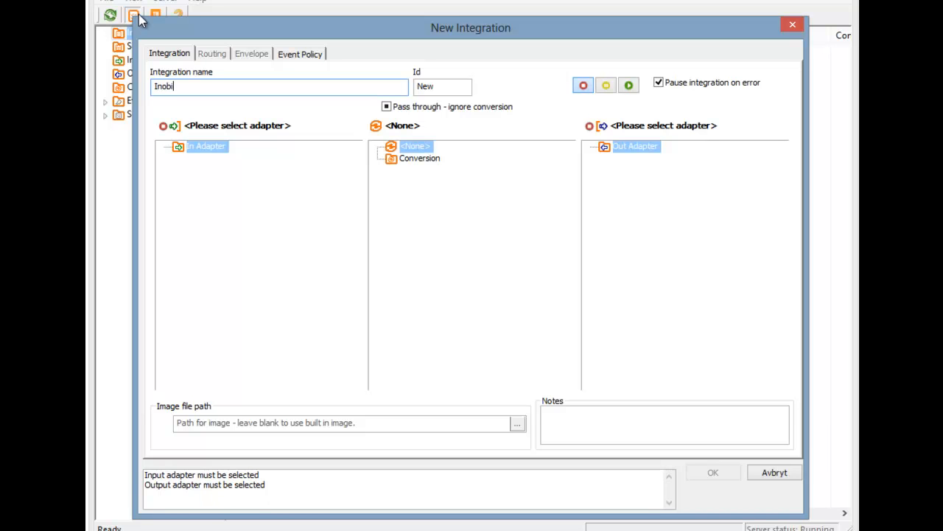
{"action": "type", "text": "z"}
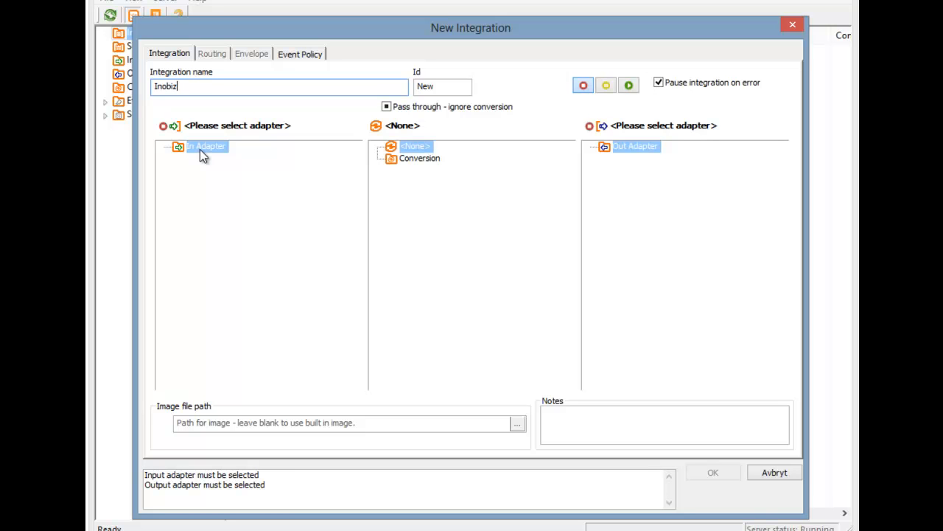
{"action": "mouse_move", "coordinate": [372, 190]}
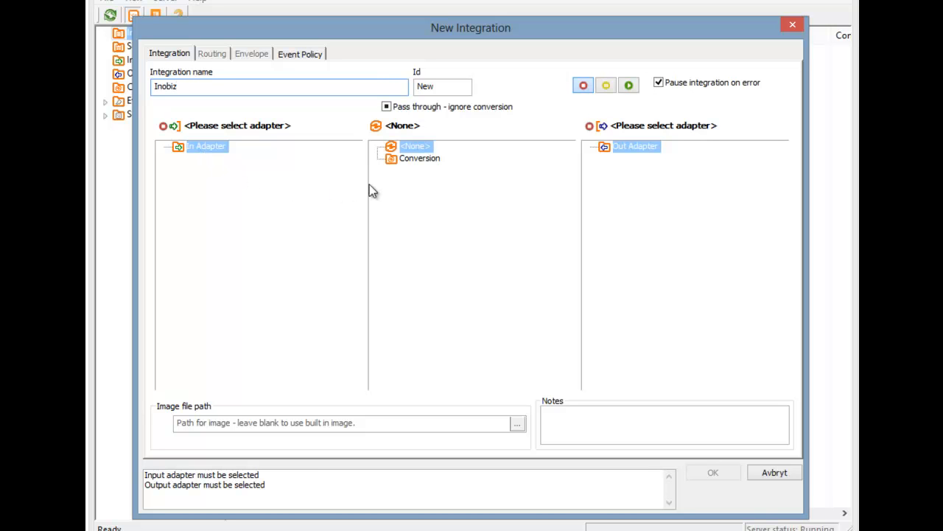
{"action": "mouse_move", "coordinate": [409, 170]}
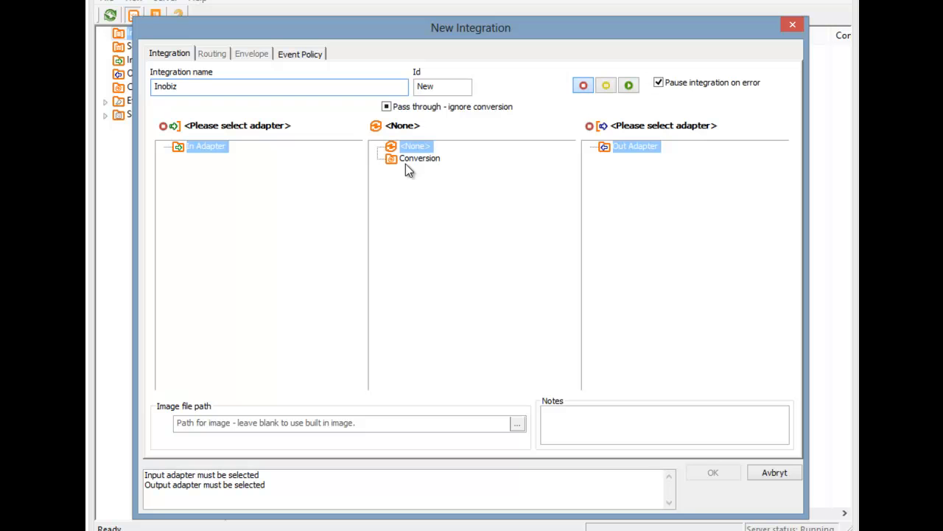
{"action": "left_click", "coordinate": [635, 146]}
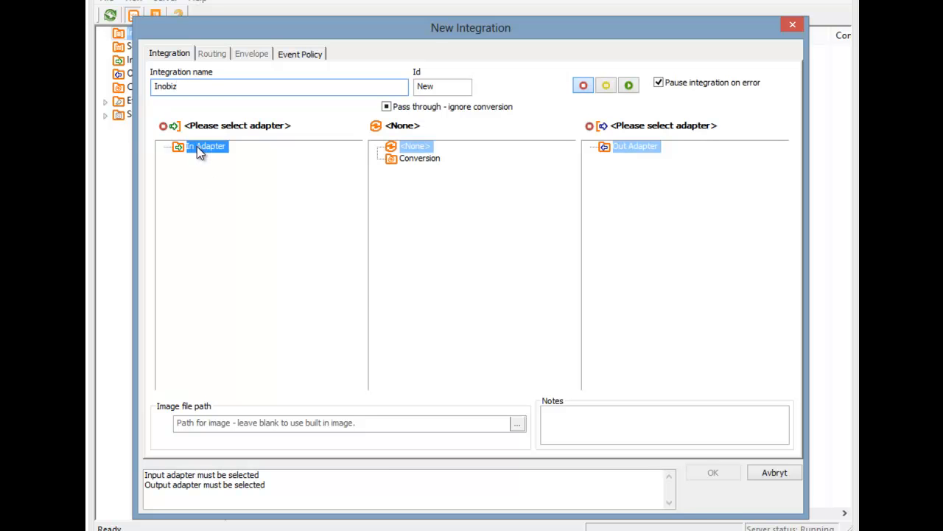
Add input adapter 'InobizFTP' with FTP host ftp.inobiz.se on a 5 min schedule
{"action": "right_click", "coordinate": [206, 146]}
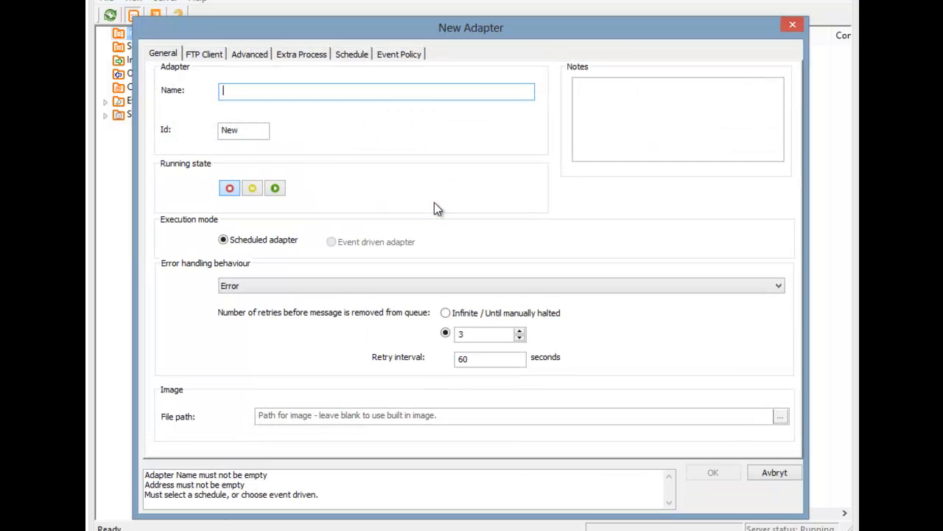
{"action": "mouse_move", "coordinate": [406, 194]}
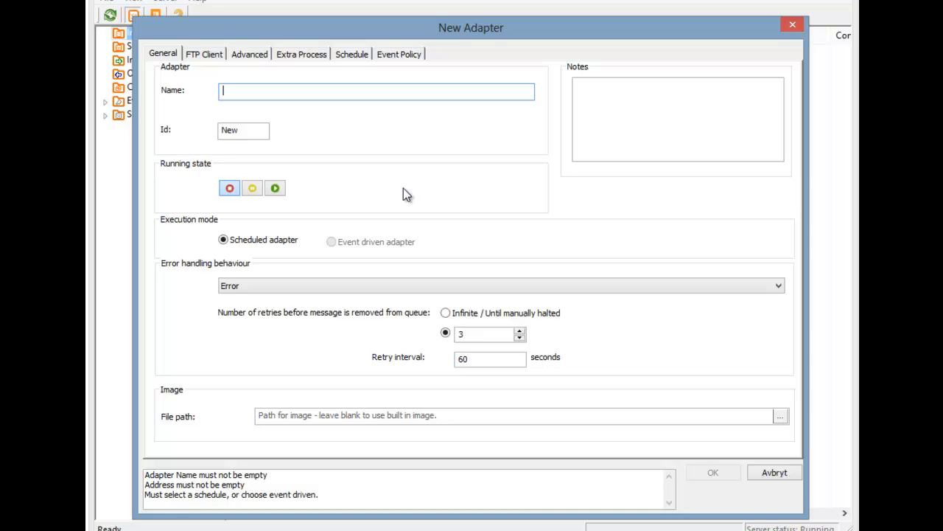
{"action": "type", "text": "InobizFTP"}
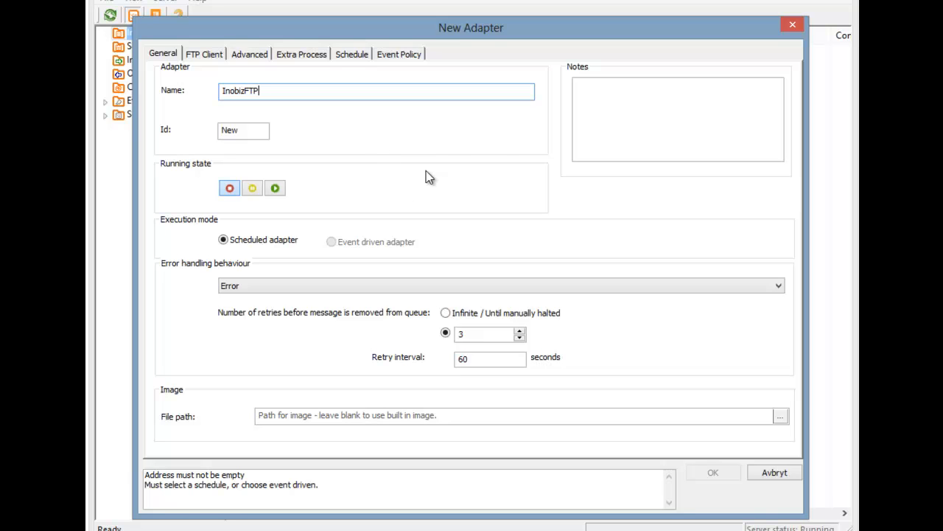
{"action": "mouse_move", "coordinate": [295, 117]}
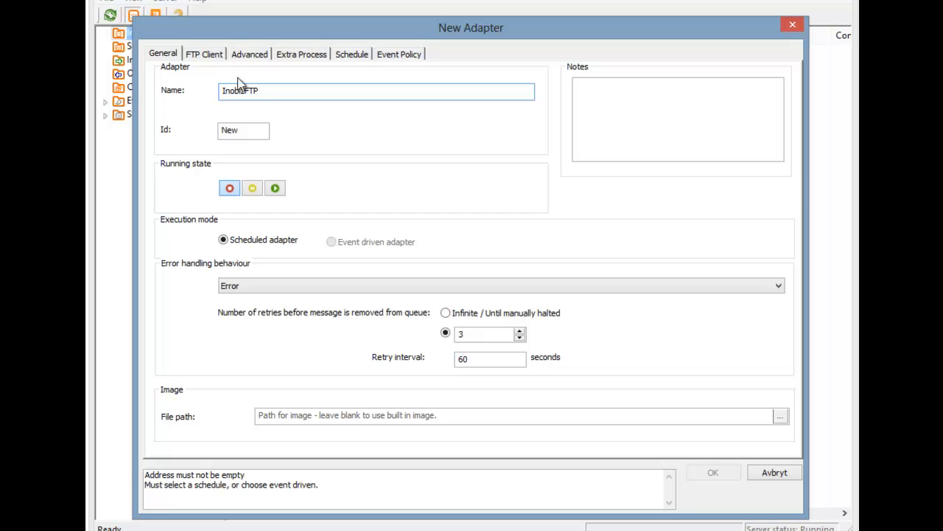
{"action": "left_click", "coordinate": [204, 54]}
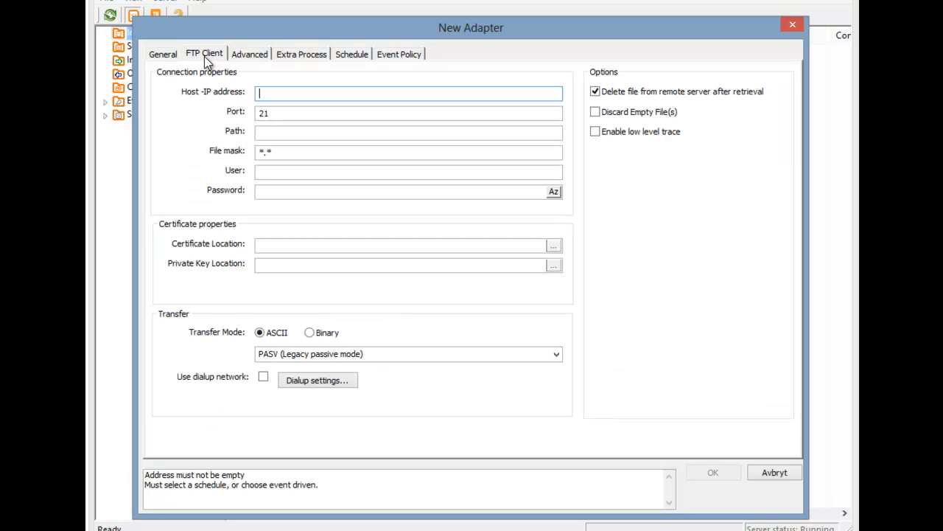
{"action": "type", "text": "ftp.inobiz.se"}
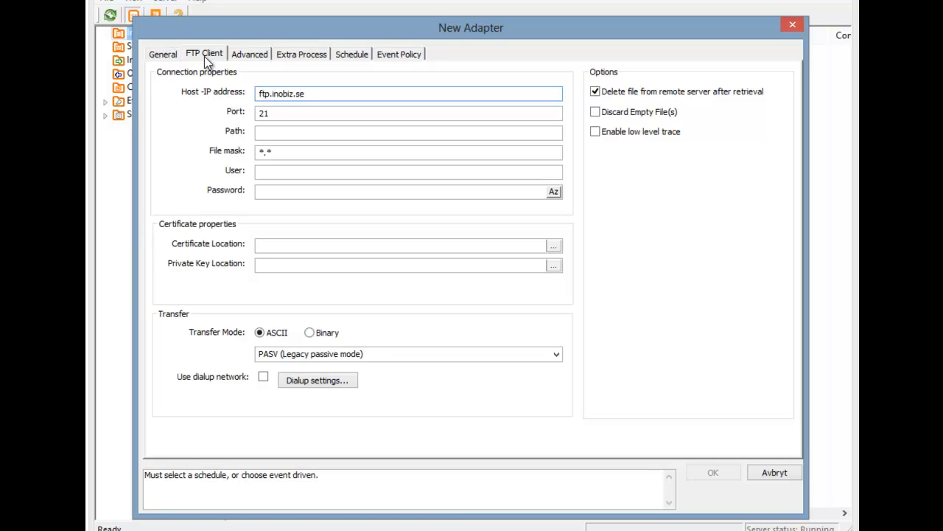
{"action": "left_click", "coordinate": [348, 54]}
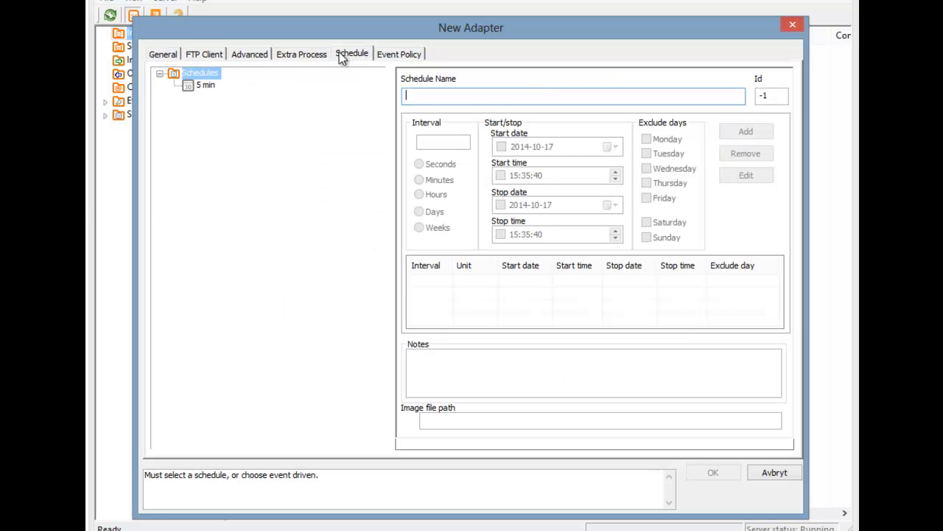
{"action": "mouse_move", "coordinate": [210, 92]}
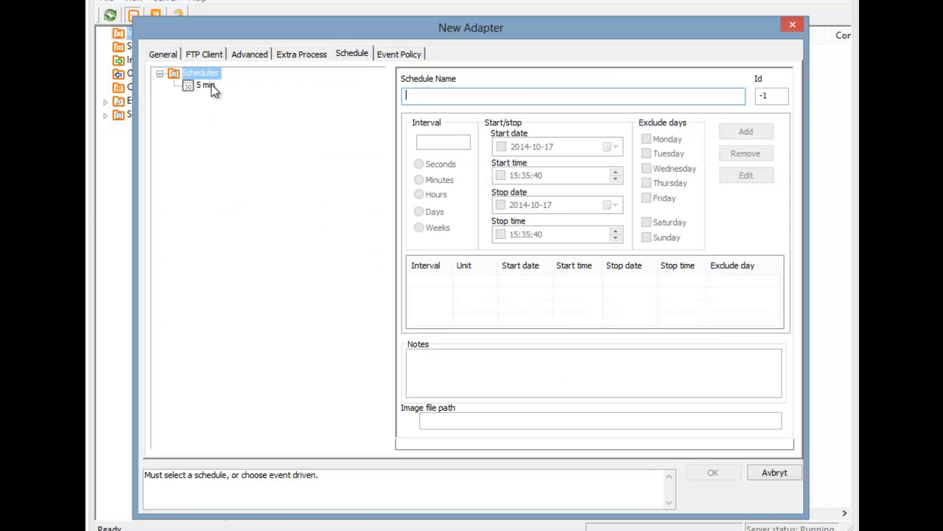
{"action": "left_click", "coordinate": [203, 89]}
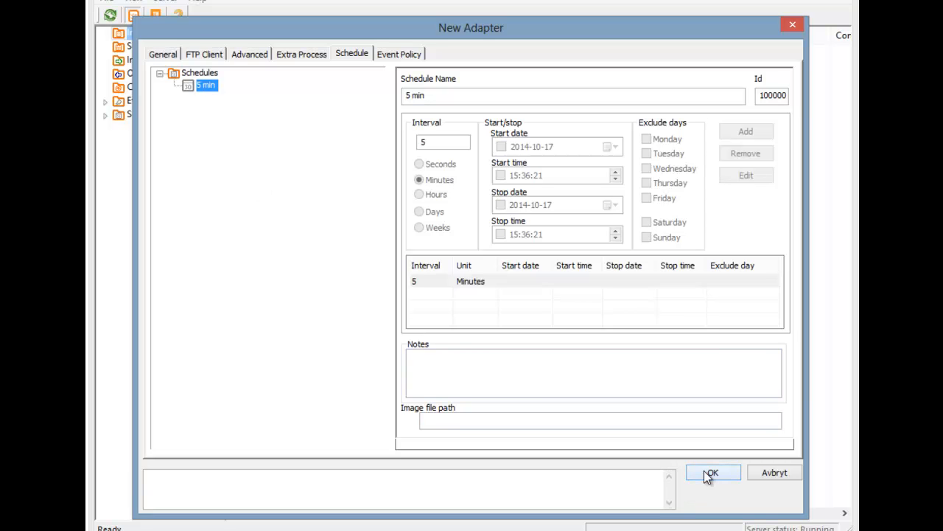
{"action": "left_click", "coordinate": [714, 472]}
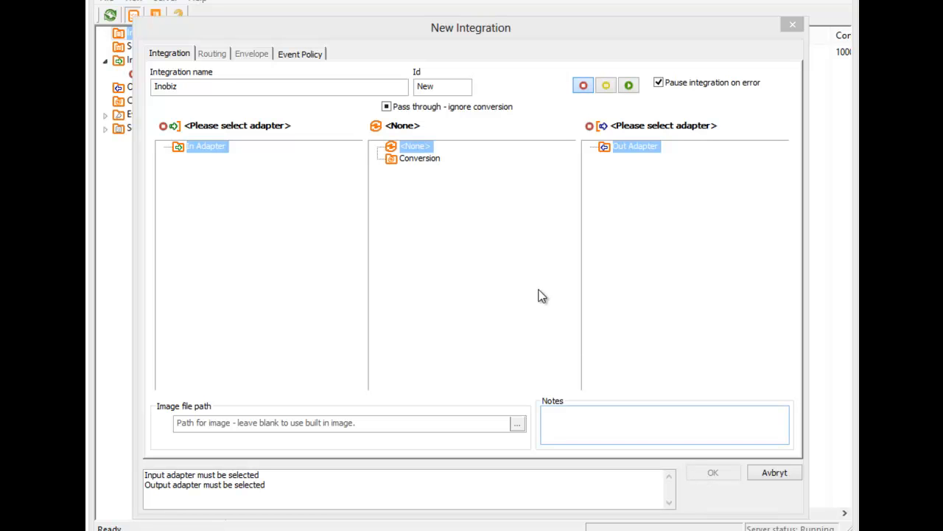
Add conversion 'D96aOrder' using the D96aOrder.cep mapping program and save it
{"action": "right_click", "coordinate": [416, 146]}
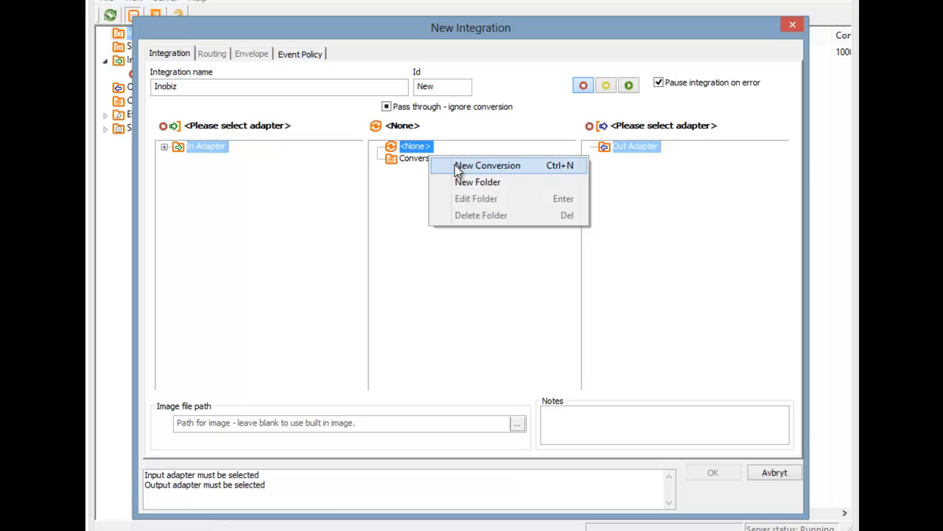
{"action": "left_click", "coordinate": [487, 165]}
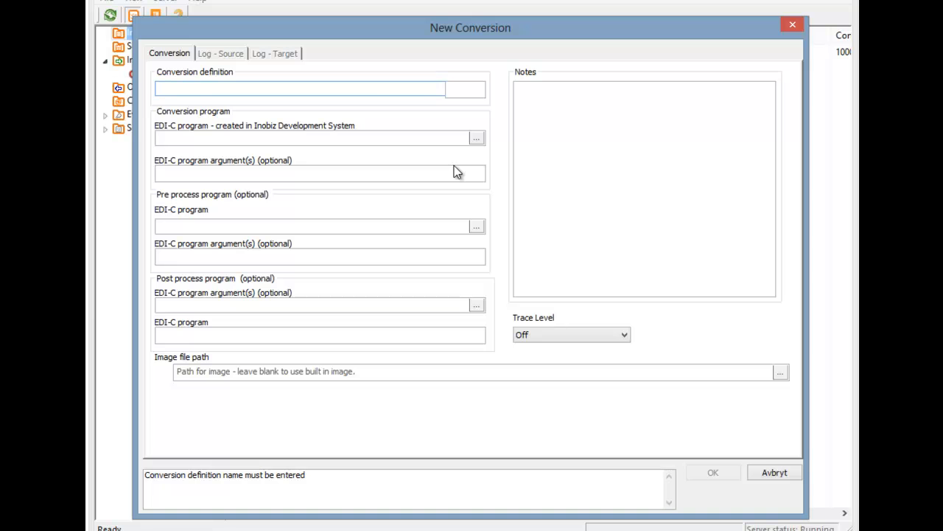
{"action": "left_click", "coordinate": [477, 138]}
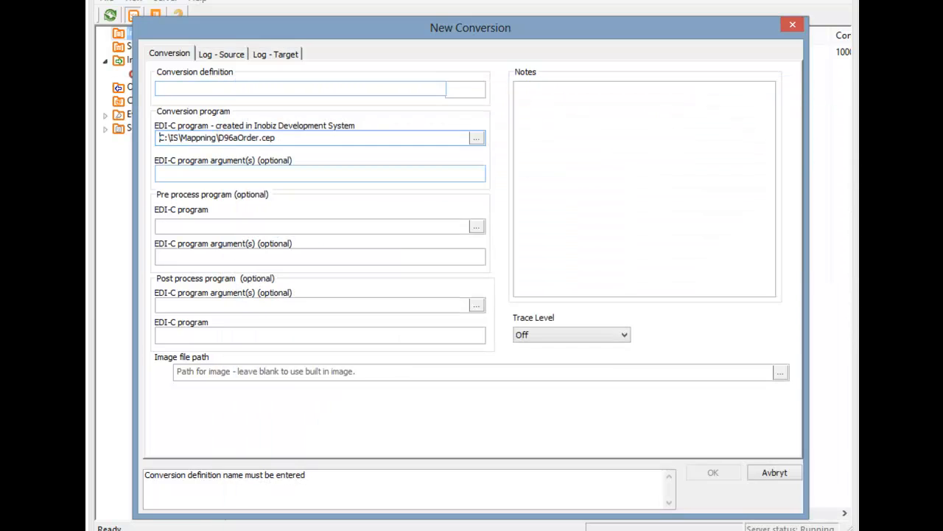
{"action": "type", "text": "D"}
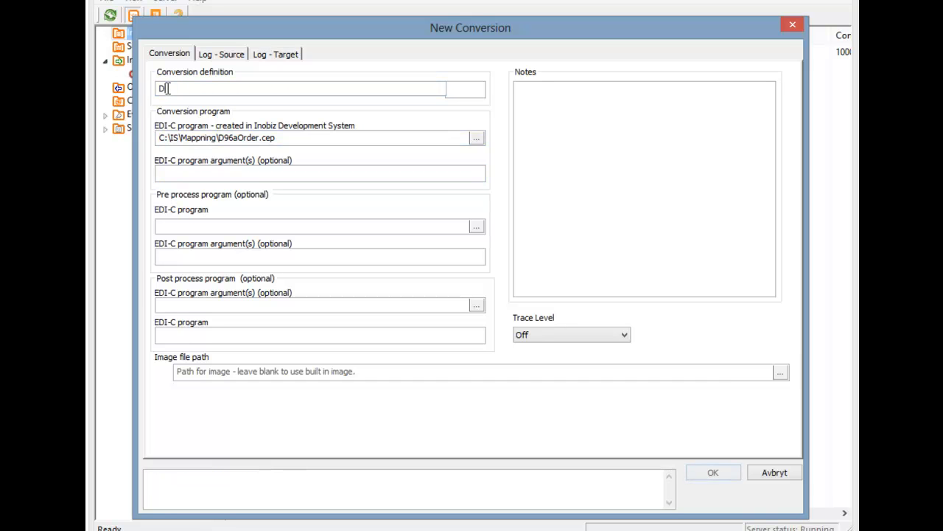
{"action": "type", "text": "96a"}
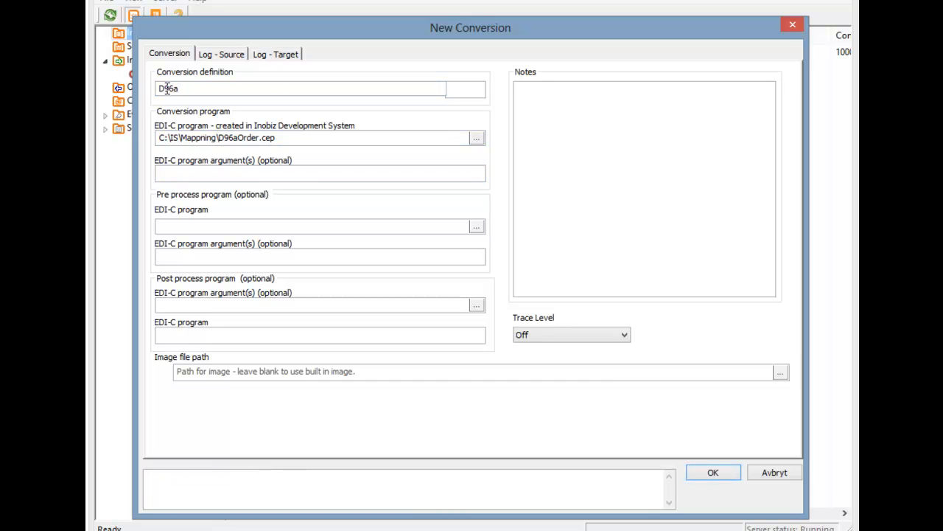
{"action": "type", "text": "Order"}
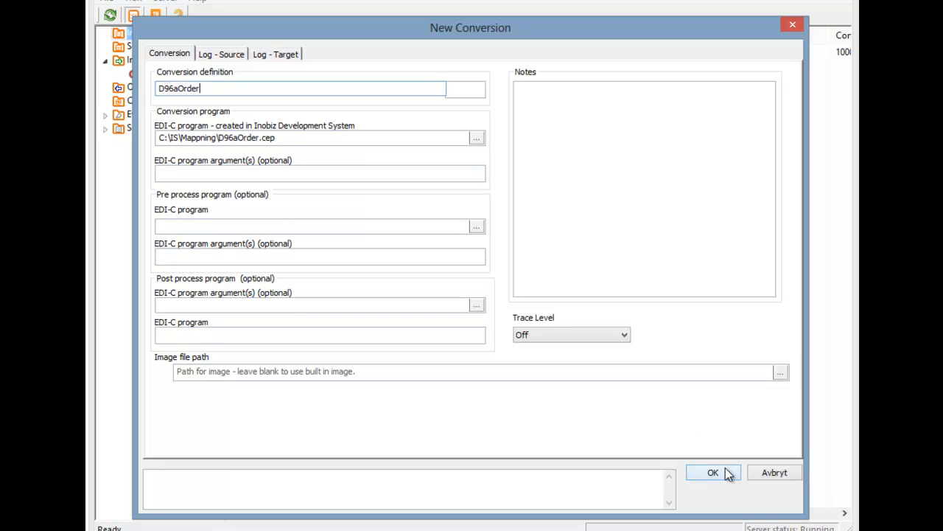
{"action": "left_click", "coordinate": [714, 472]}
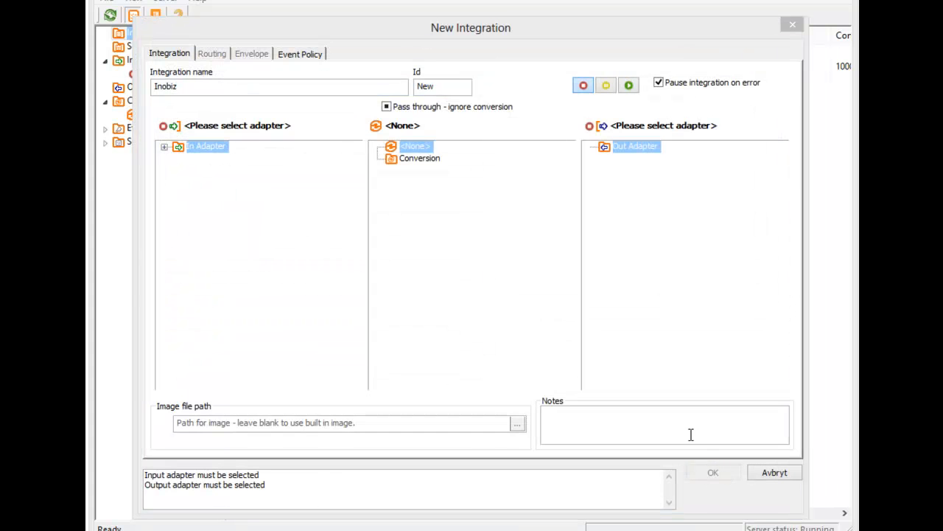
{"action": "mouse_move", "coordinate": [630, 155]}
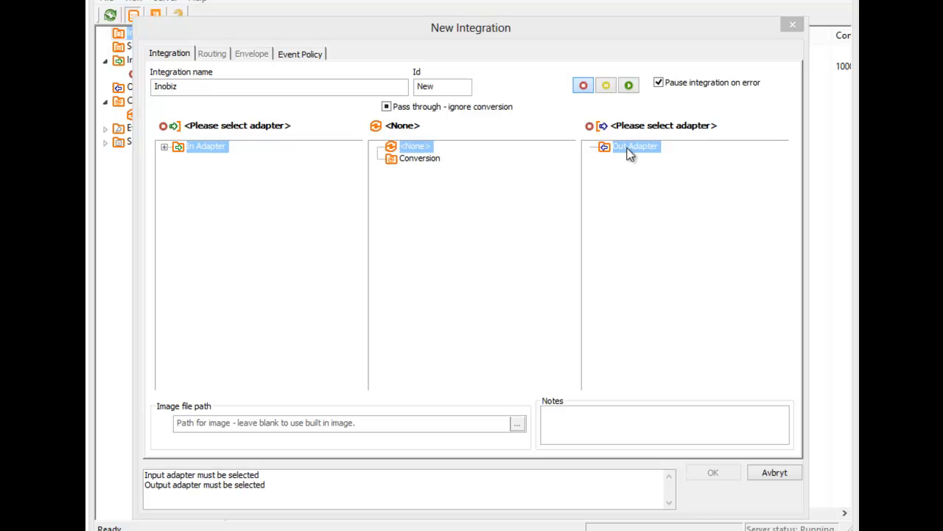
Add HTTP output adapter 'InobizHTTP' with host inobiz.se and save it
{"action": "right_click", "coordinate": [635, 145]}
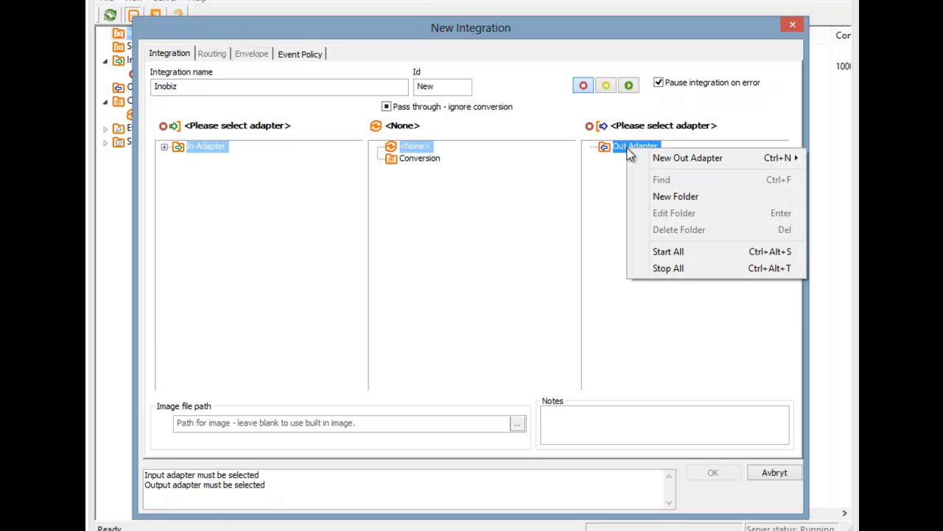
{"action": "mouse_move", "coordinate": [688, 158]}
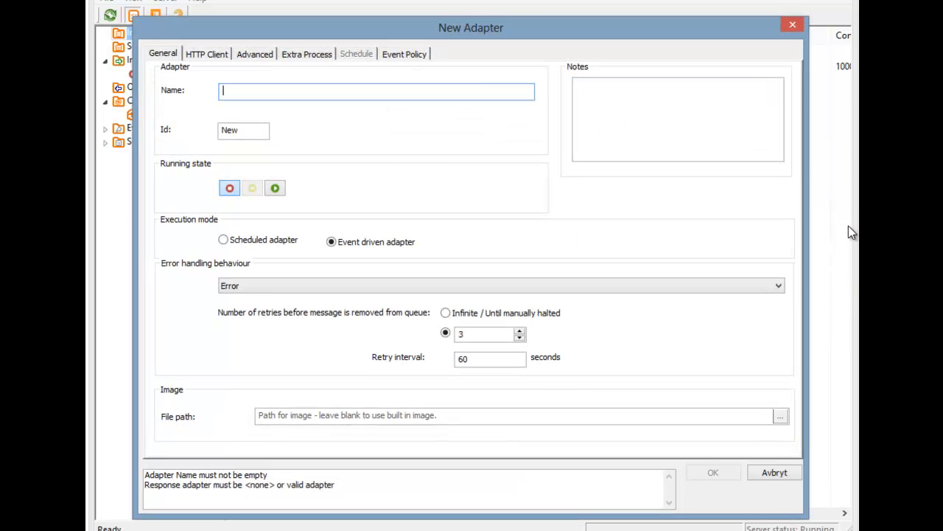
{"action": "type", "text": "I"}
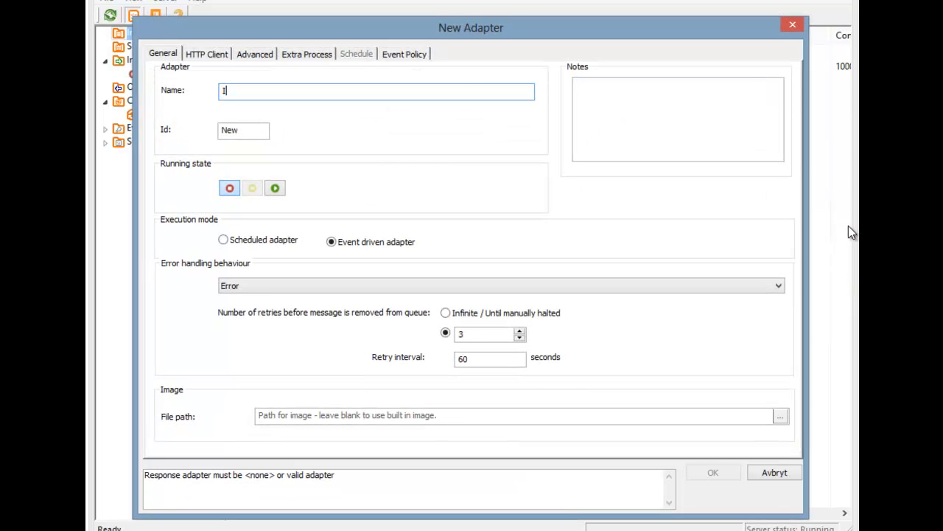
{"action": "type", "text": "InobizHTTP"}
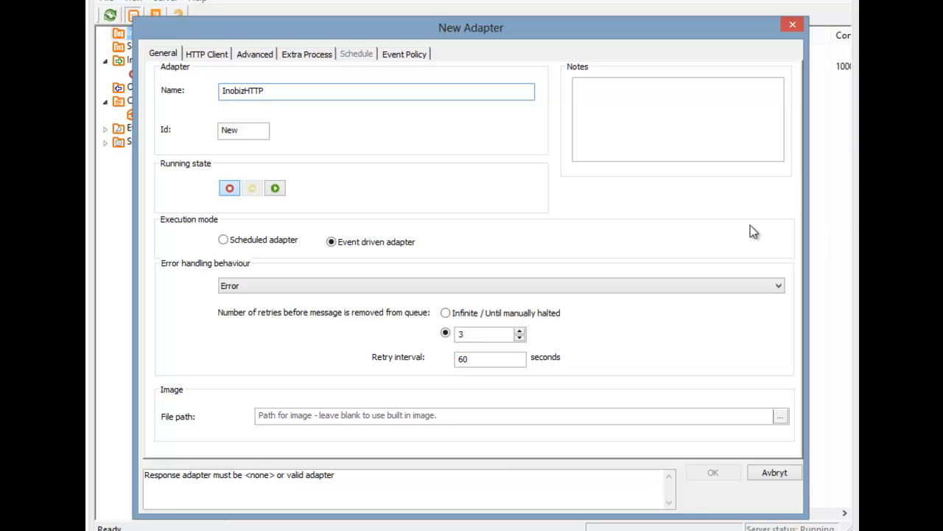
{"action": "mouse_move", "coordinate": [207, 53]}
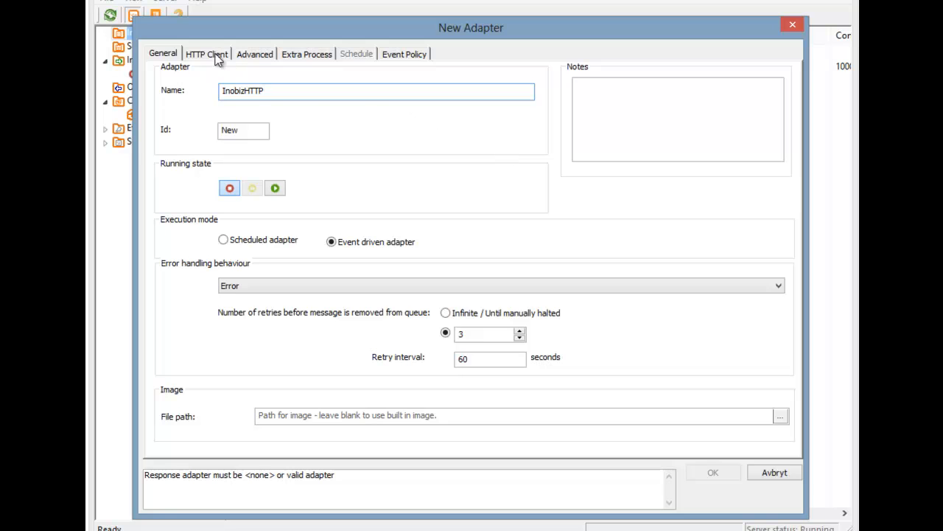
{"action": "left_click", "coordinate": [206, 54]}
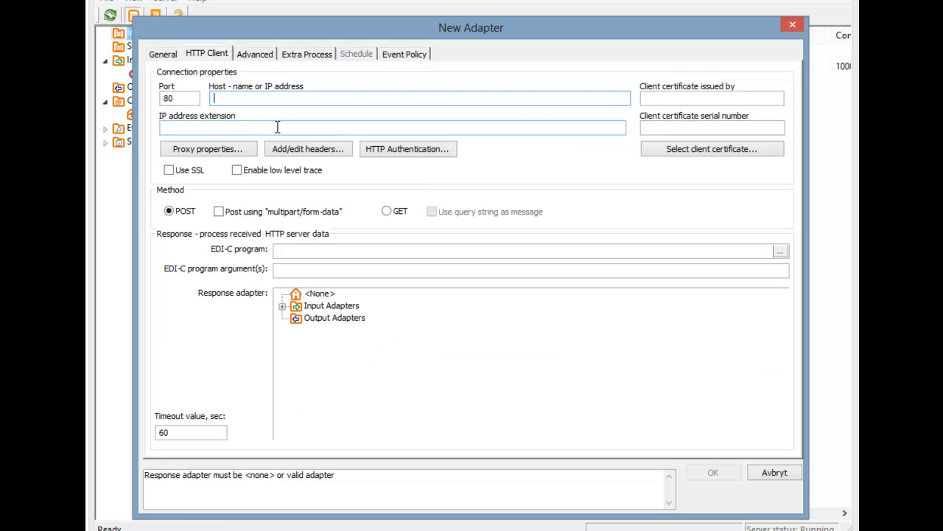
{"action": "type", "text": "inobiz"}
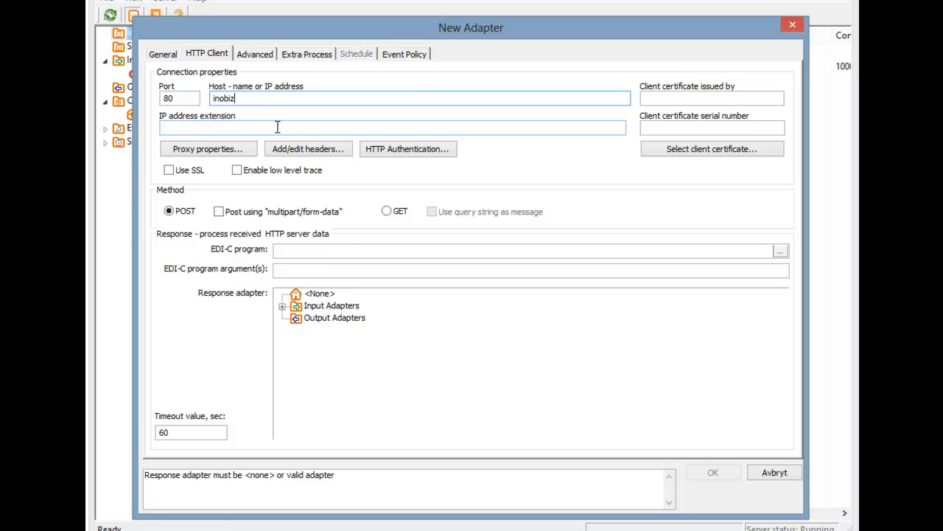
{"action": "type", "text": ".se"}
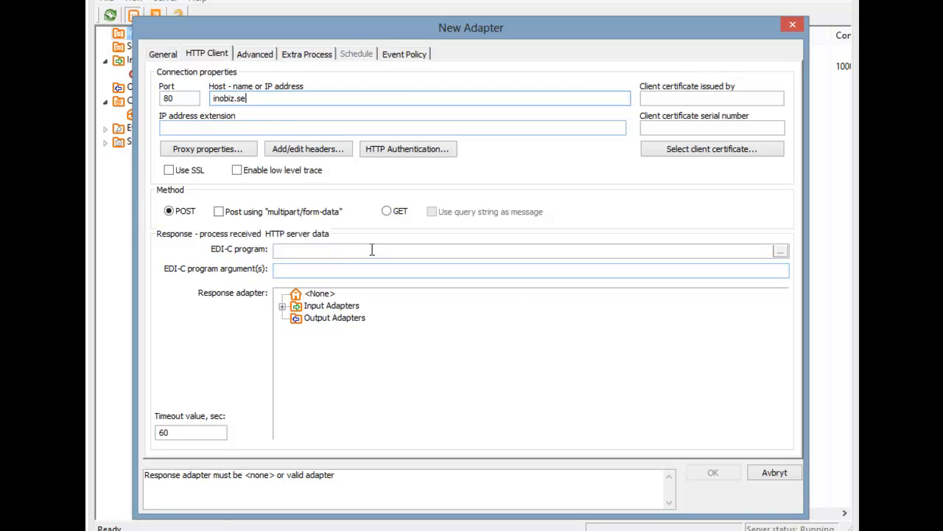
{"action": "left_click", "coordinate": [317, 293]}
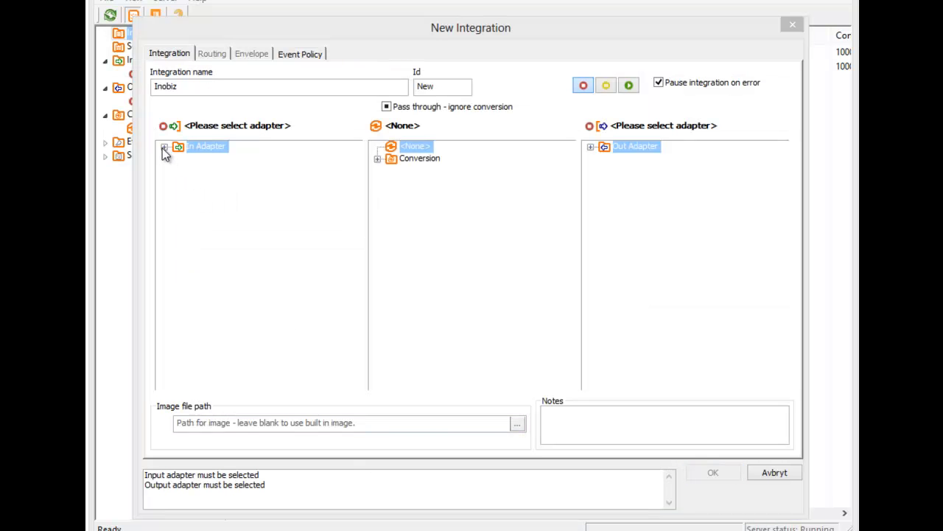
Select InobizFTP as input and InobizHTTP as output, then save the integration
{"action": "left_click", "coordinate": [165, 146]}
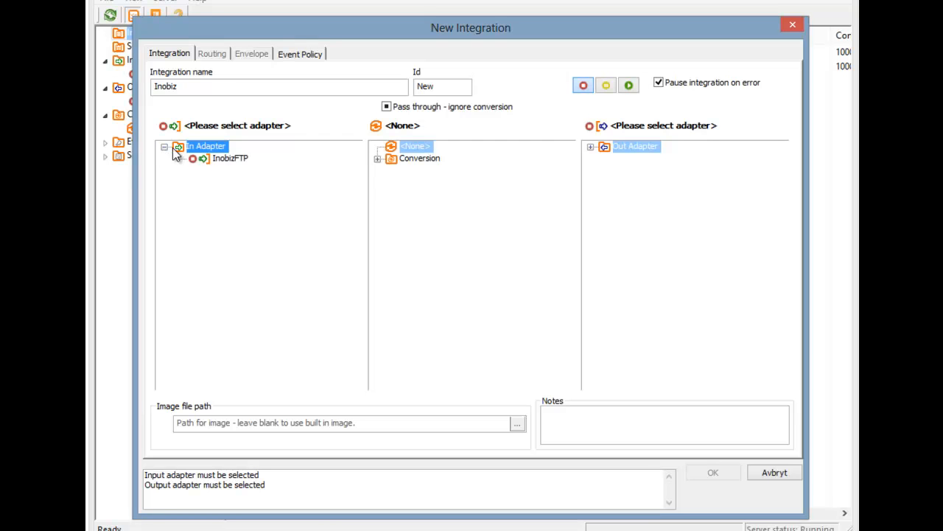
{"action": "left_click", "coordinate": [230, 158]}
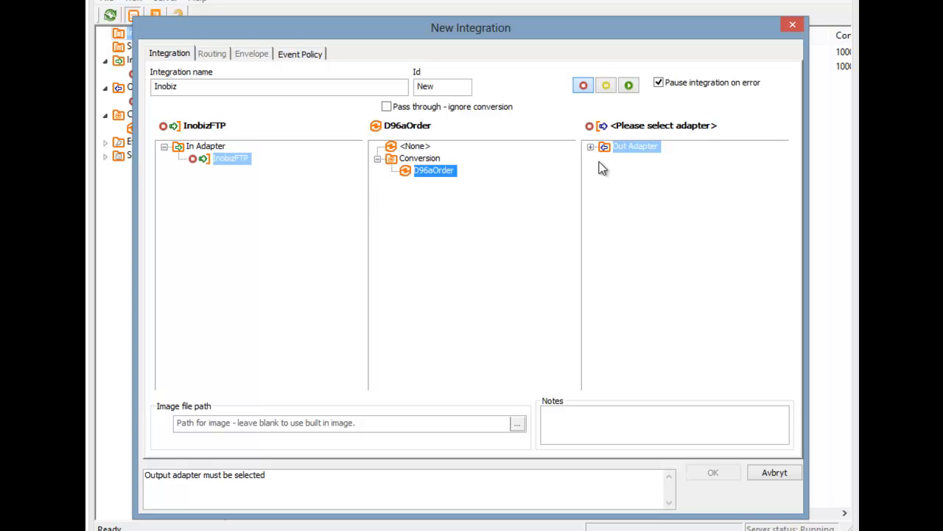
{"action": "left_click", "coordinate": [590, 145]}
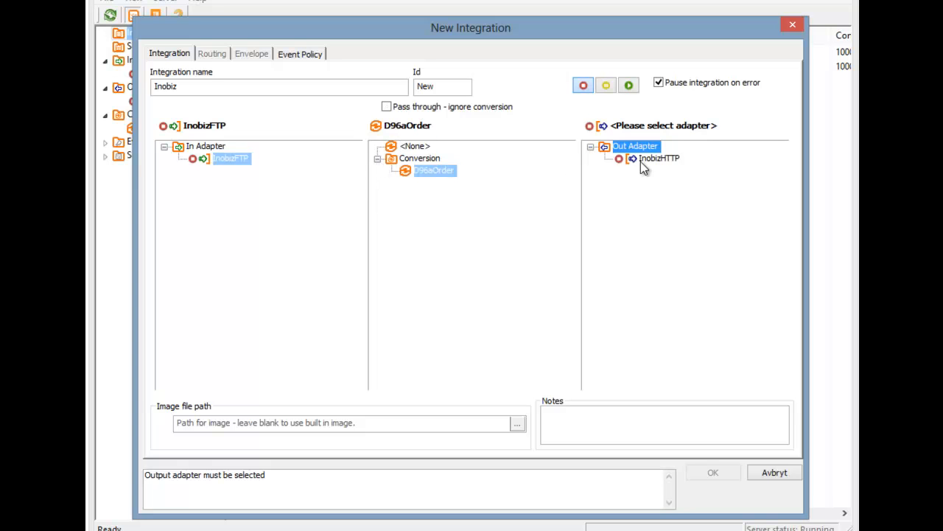
{"action": "left_click", "coordinate": [655, 158]}
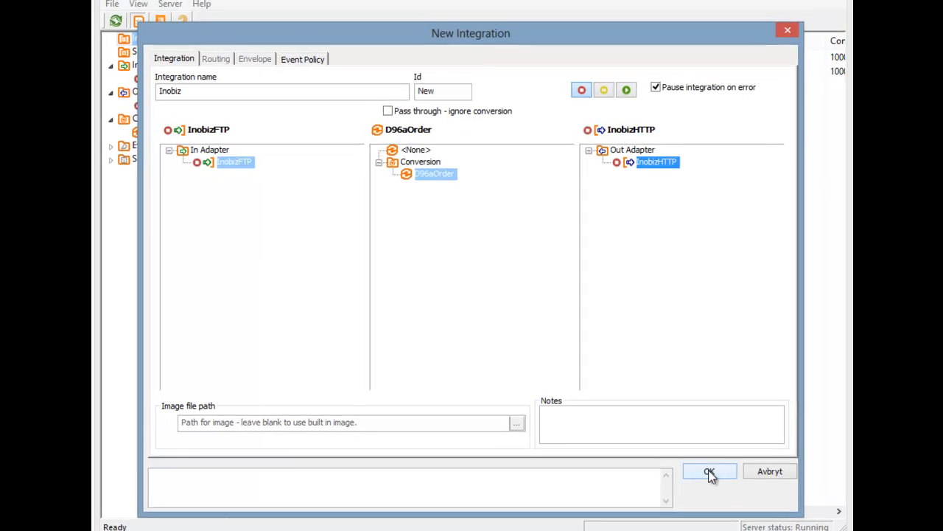
{"action": "left_click", "coordinate": [713, 471]}
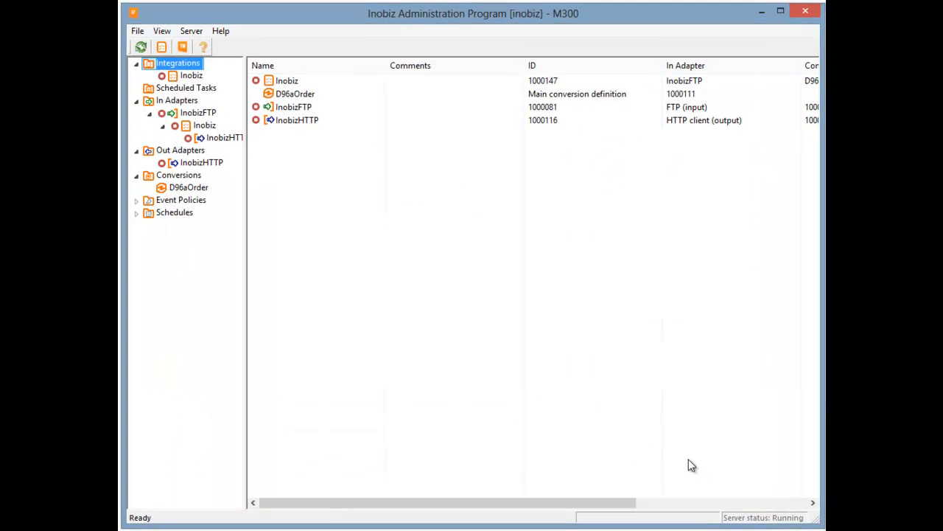
{"action": "mouse_move", "coordinate": [214, 140]}
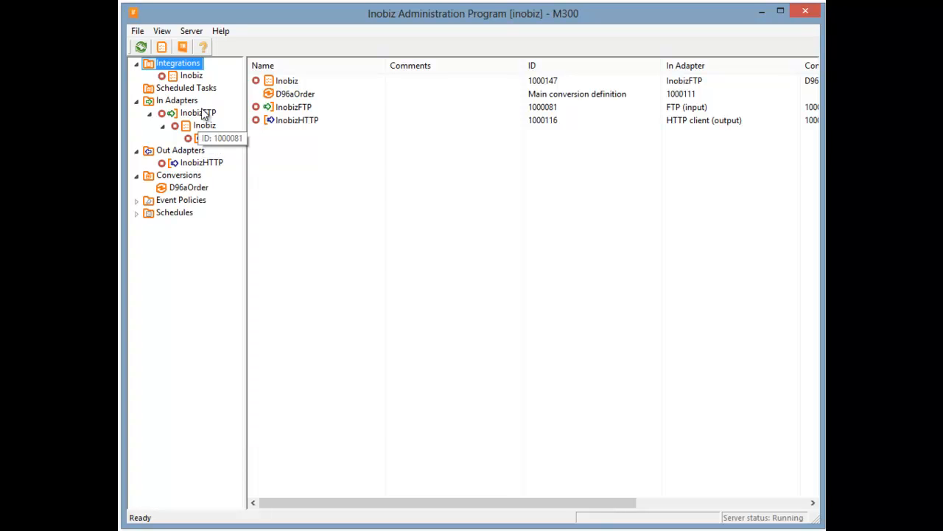
{"action": "mouse_move", "coordinate": [212, 140]}
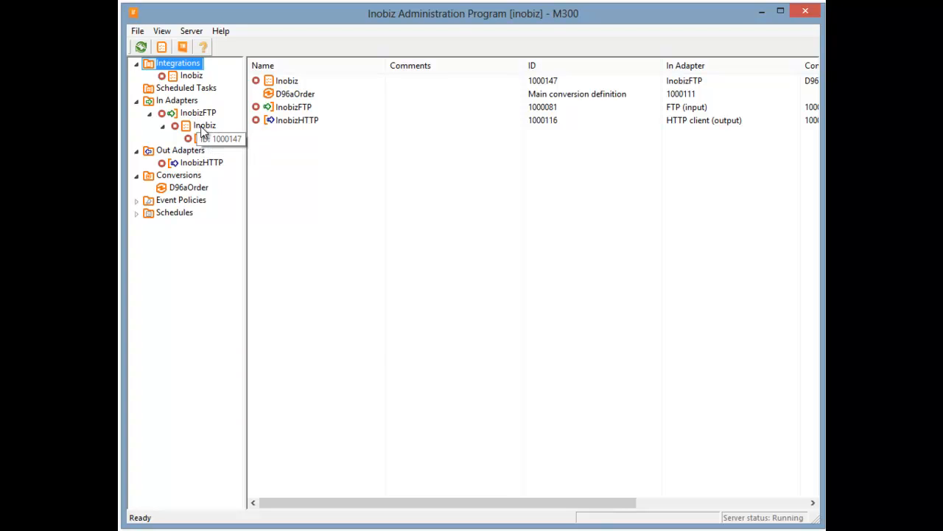
Start the Inobiz integration only, leaving its adapters stopped, then select InobizFTP
{"action": "right_click", "coordinate": [204, 126]}
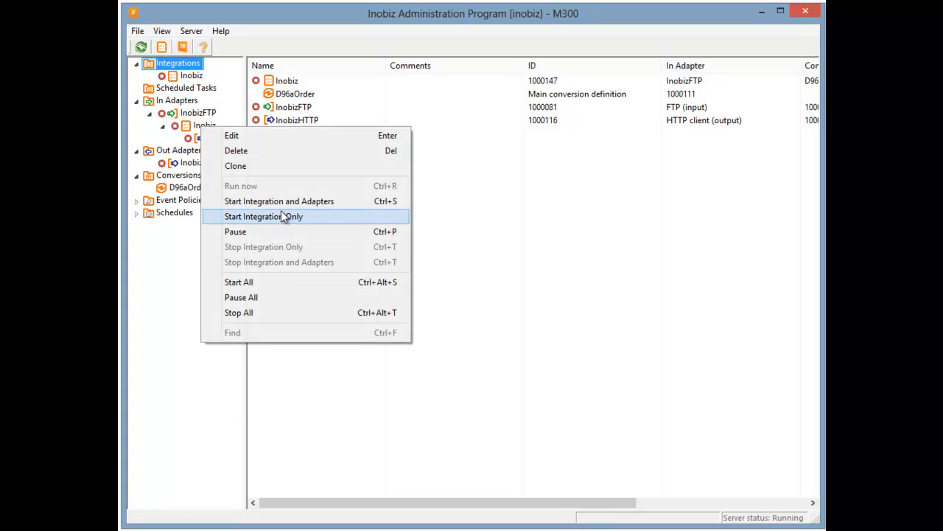
{"action": "left_click", "coordinate": [263, 216]}
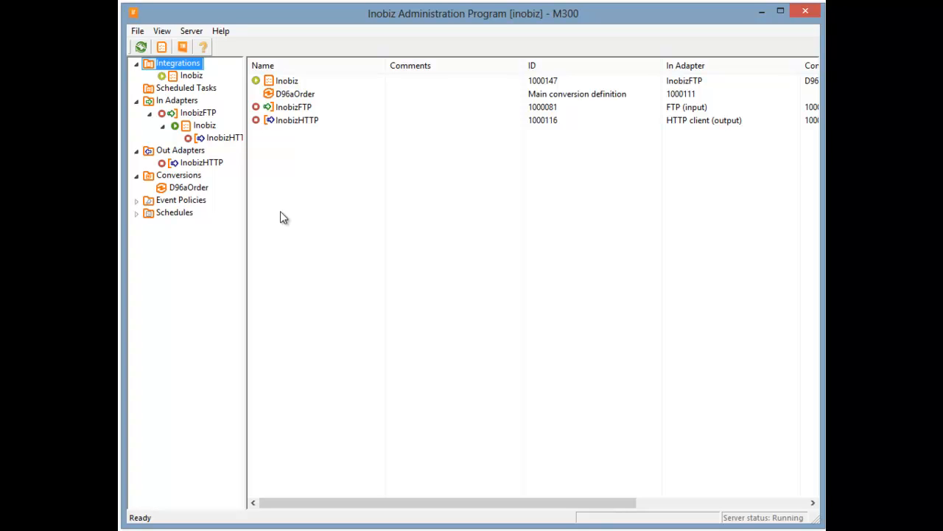
{"action": "left_click", "coordinate": [198, 112]}
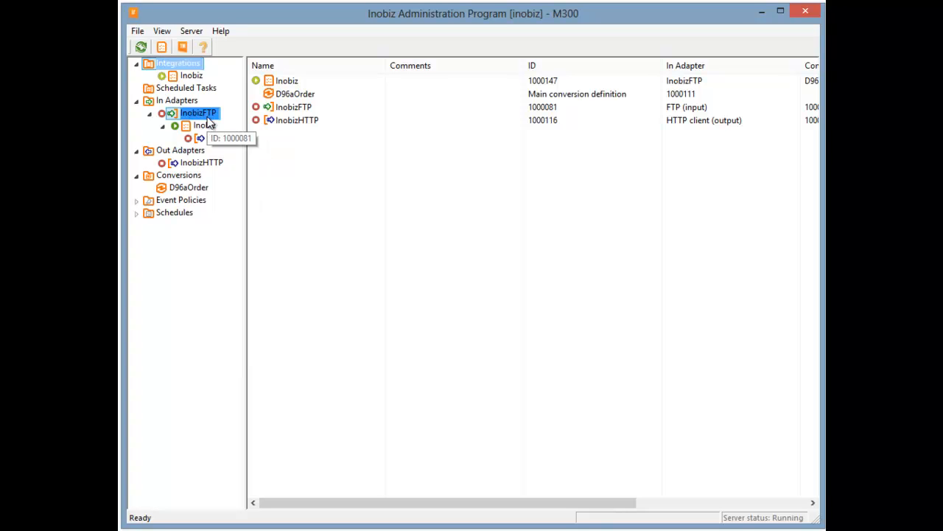
Start the InobizFTP and InobizHTTP adapters and check the Inobiz integration is running
{"action": "right_click", "coordinate": [199, 112]}
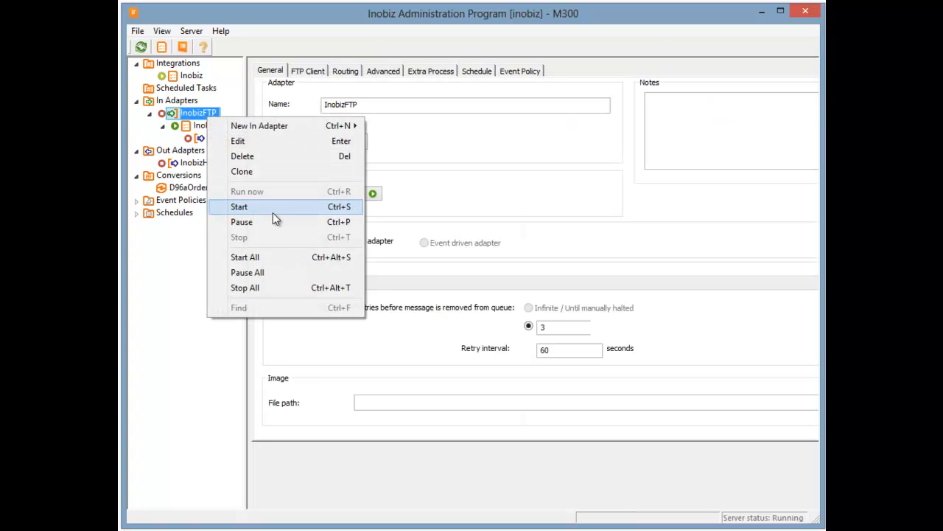
{"action": "right_click", "coordinate": [221, 137]}
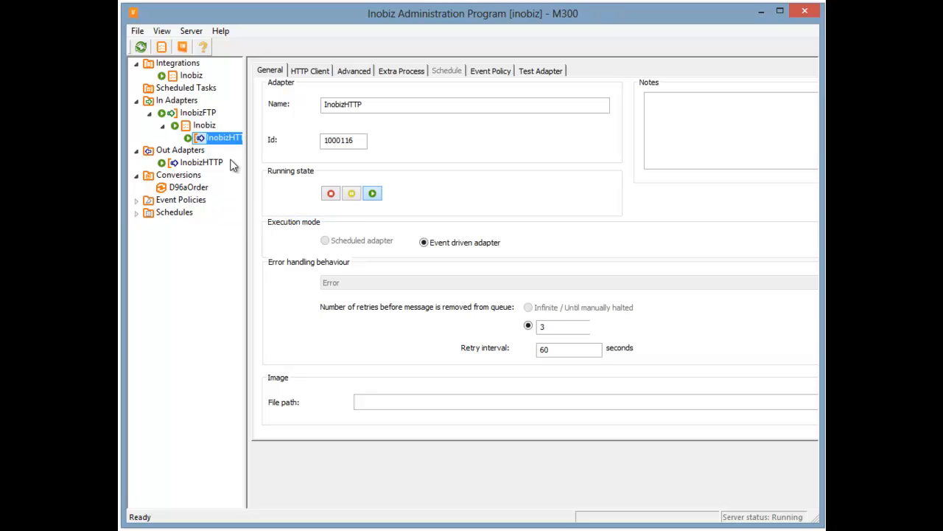
{"action": "left_click", "coordinate": [191, 75]}
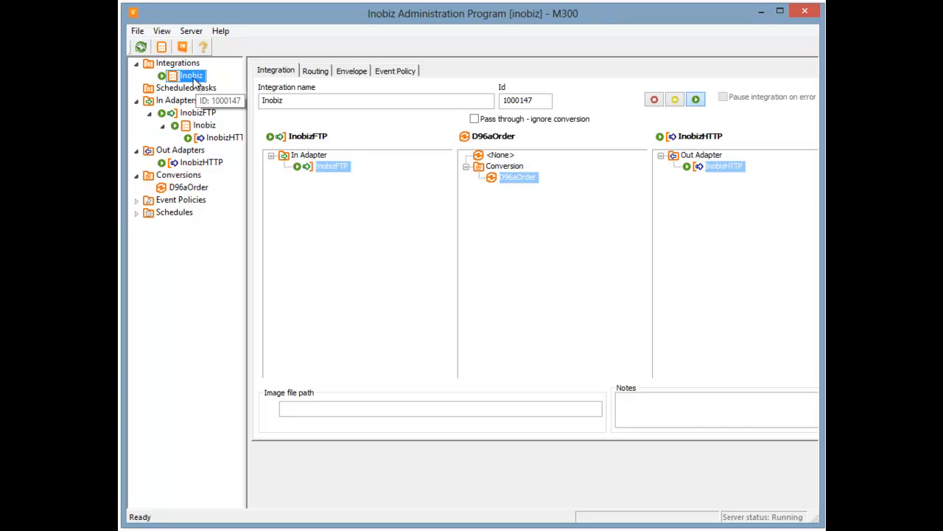
{"action": "mouse_move", "coordinate": [188, 77]}
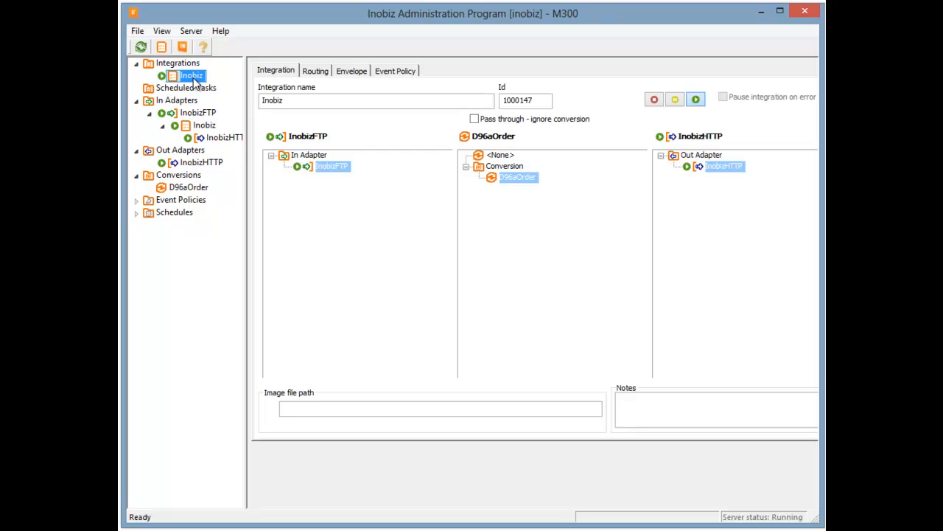